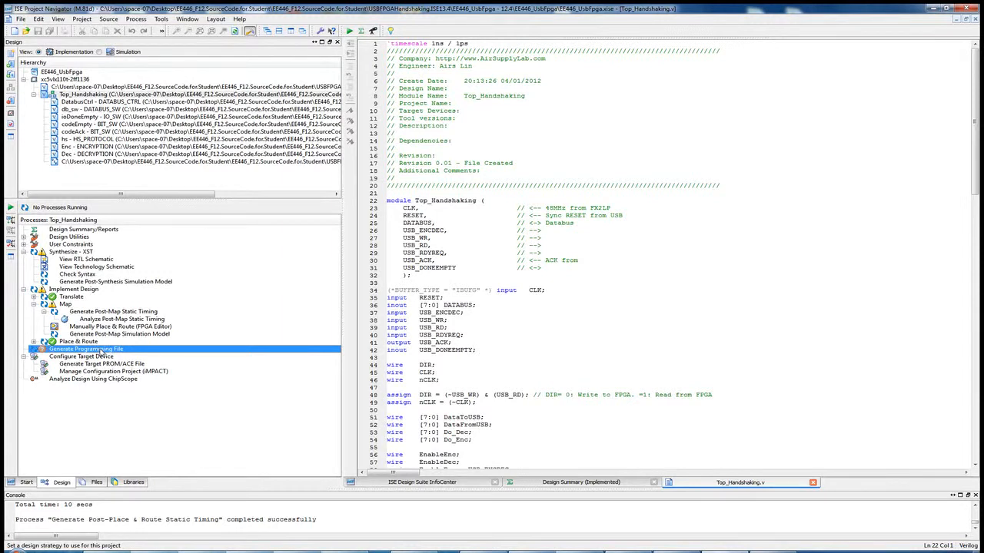
pyautogui.moveTo(100, 350)
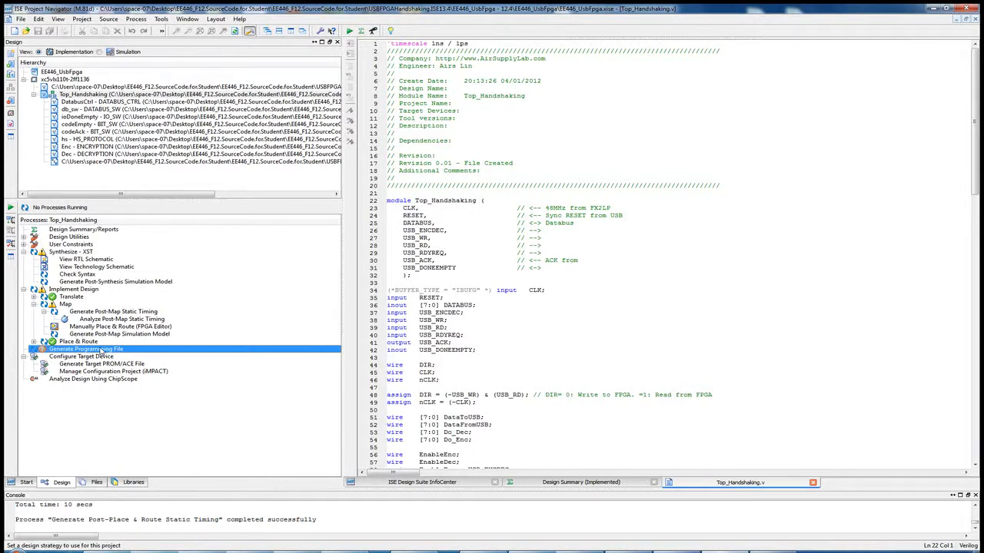
# Run Generate Programming File to build the Top_Handshaking bitstream after place and route.
pyautogui.rightClick(85, 349)
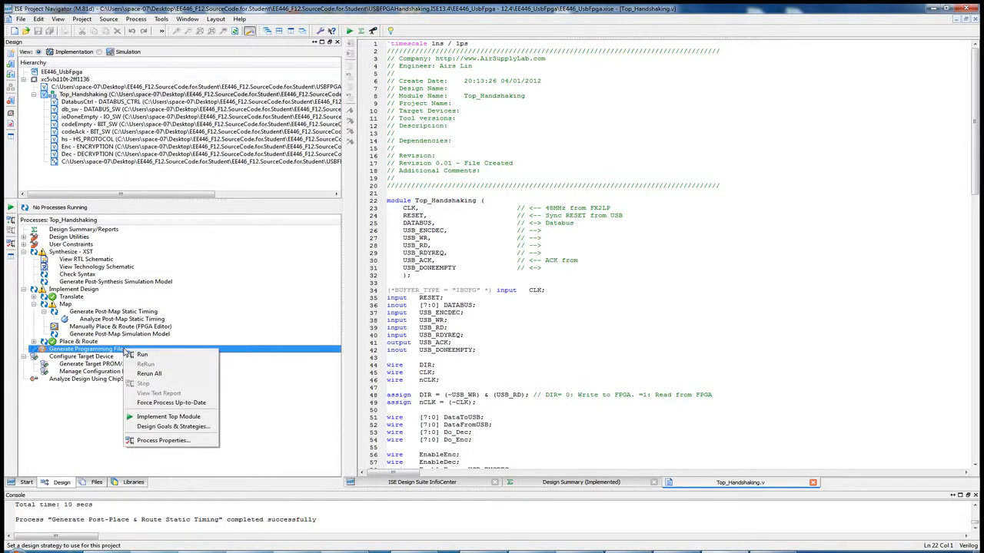
pyautogui.click(142, 355)
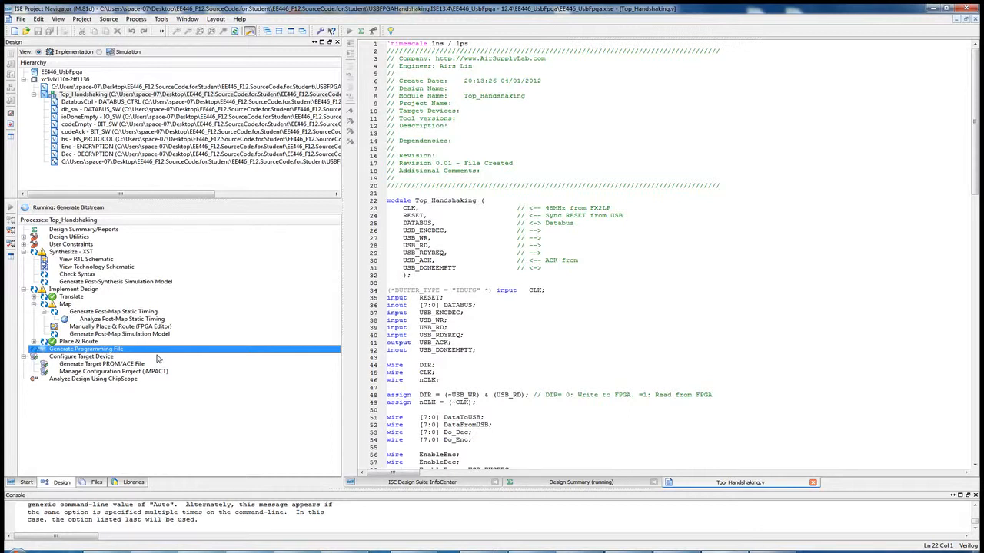
pyautogui.moveTo(159, 357)
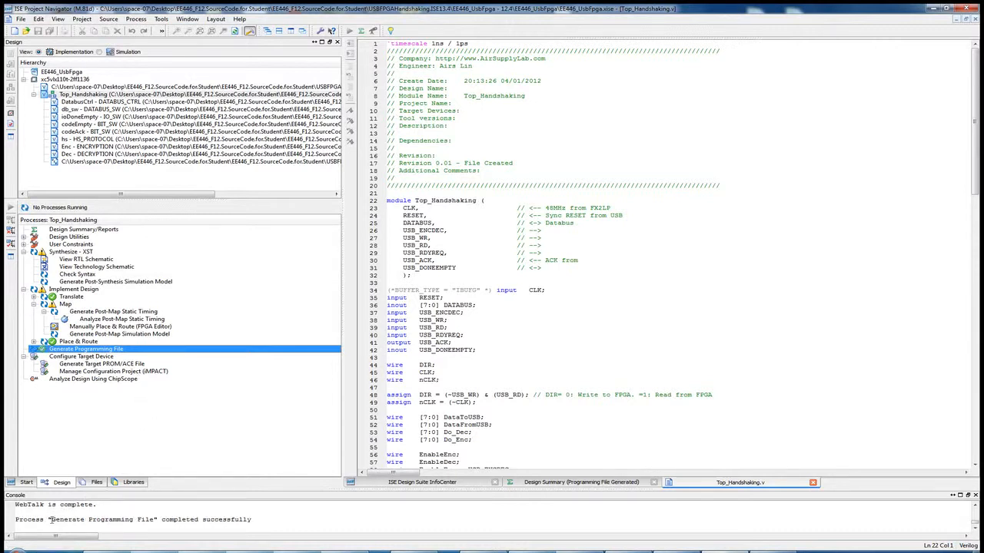
pyautogui.moveTo(137, 446)
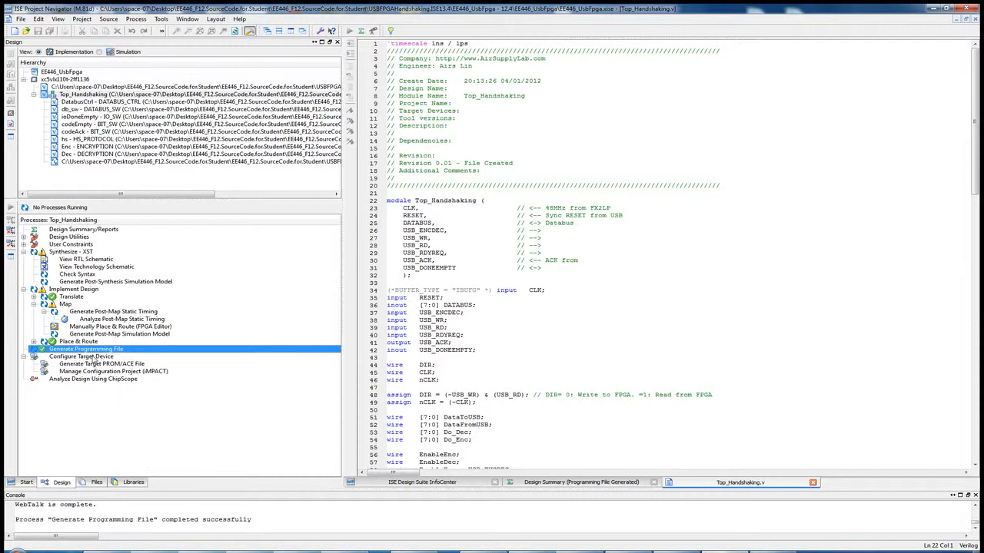
# Run Configure Target Device and dismiss the missing iMPACT project warning to launch iMPACT.
pyautogui.rightClick(82, 355)
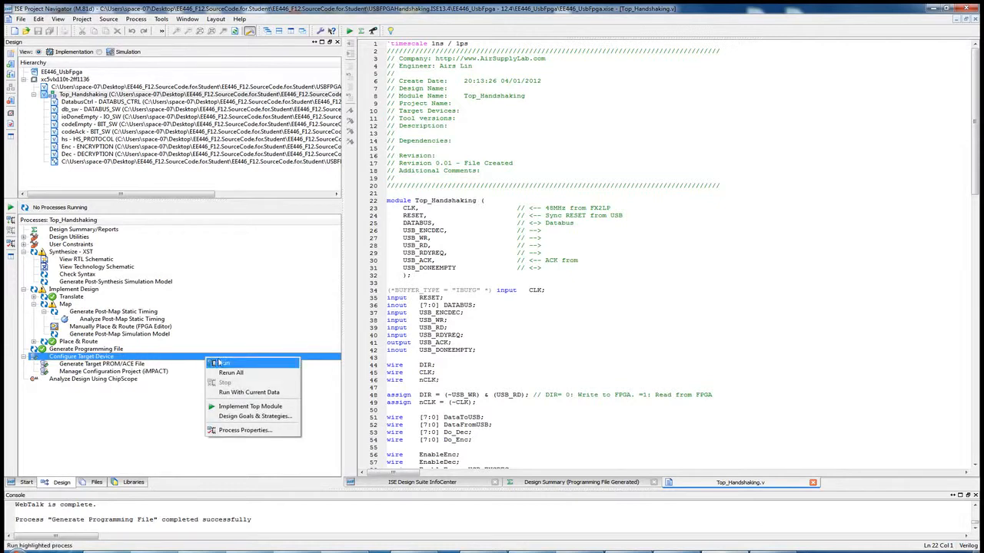
pyautogui.click(222, 362)
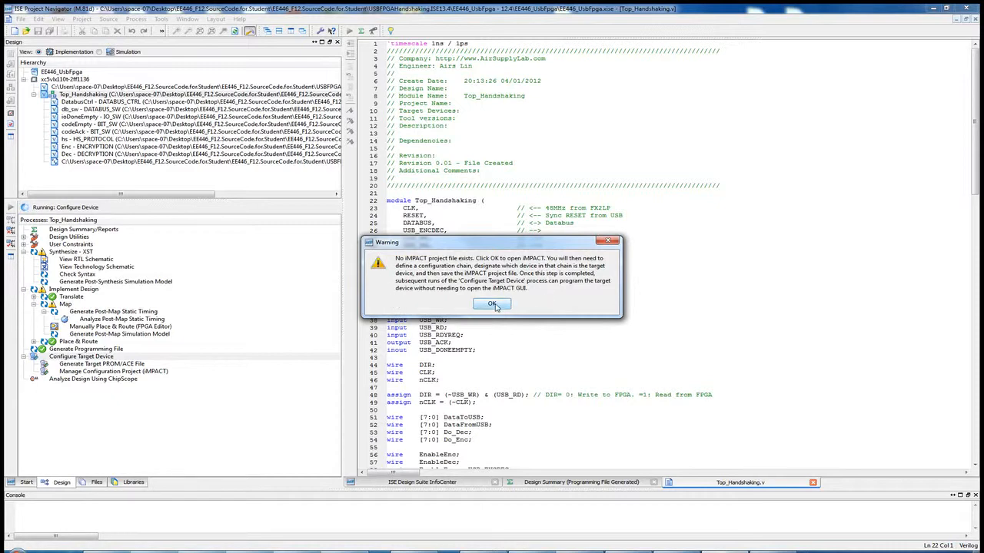
pyautogui.click(492, 303)
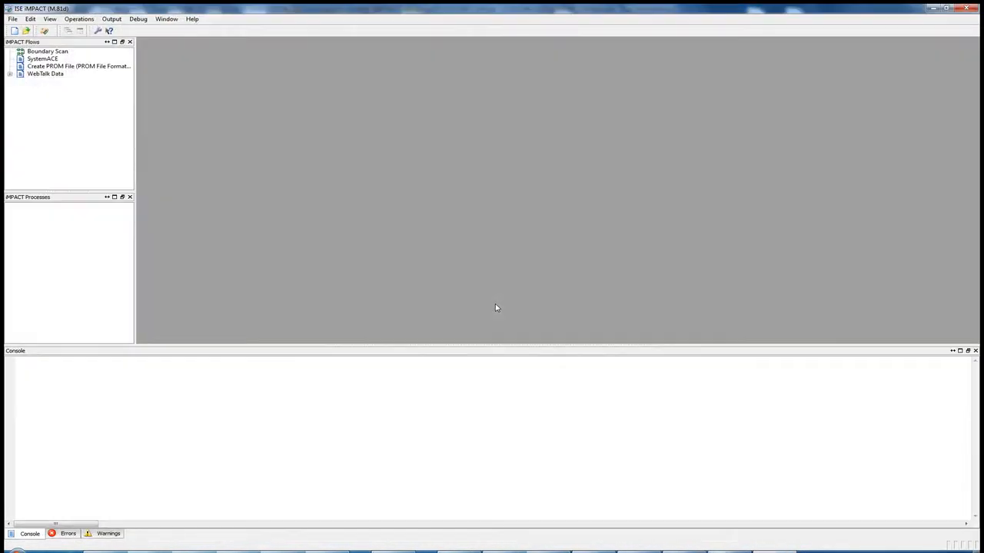
pyautogui.moveTo(411, 275)
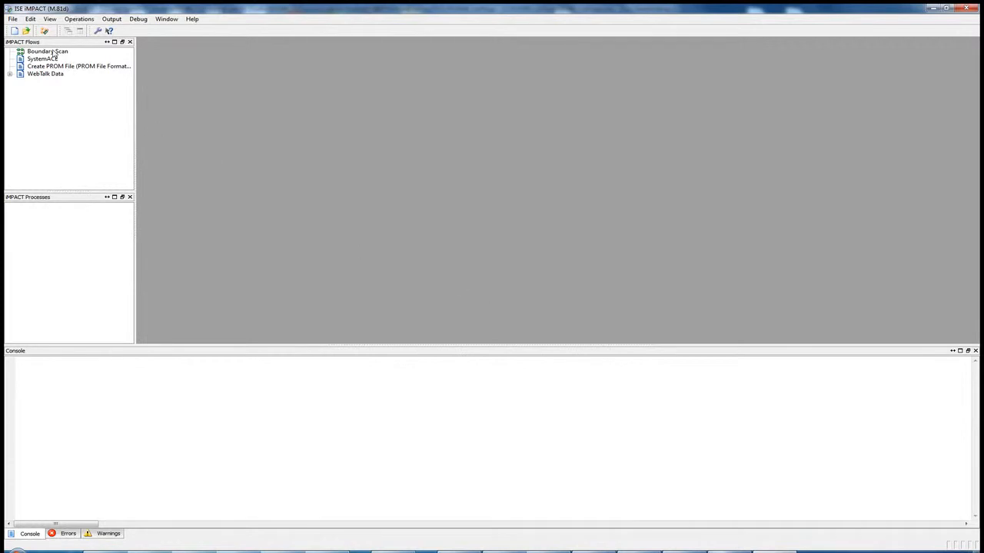
# Start a Boundary Scan and initialize the chain, accepting the default programming properties.
pyautogui.doubleClick(48, 51)
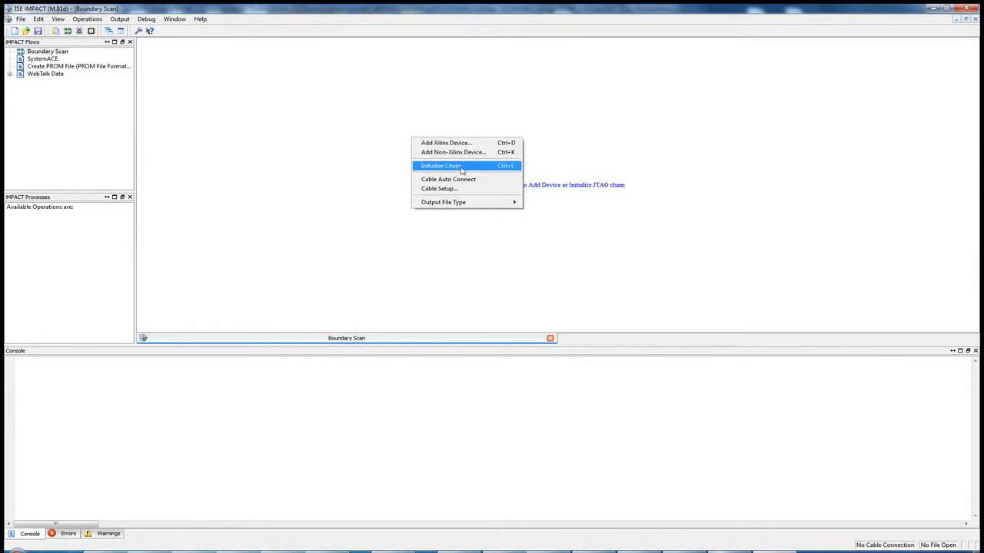
pyautogui.moveTo(471, 168)
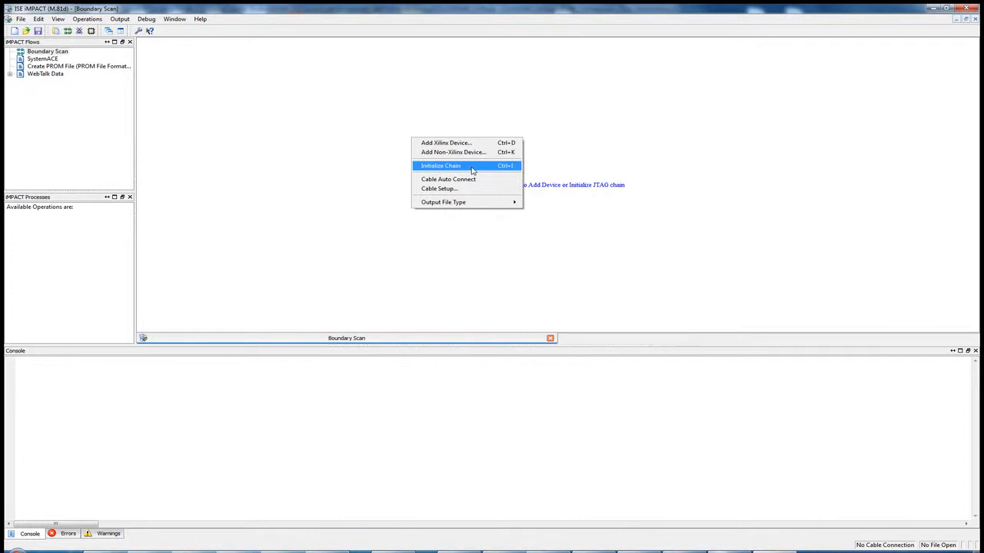
pyautogui.click(440, 165)
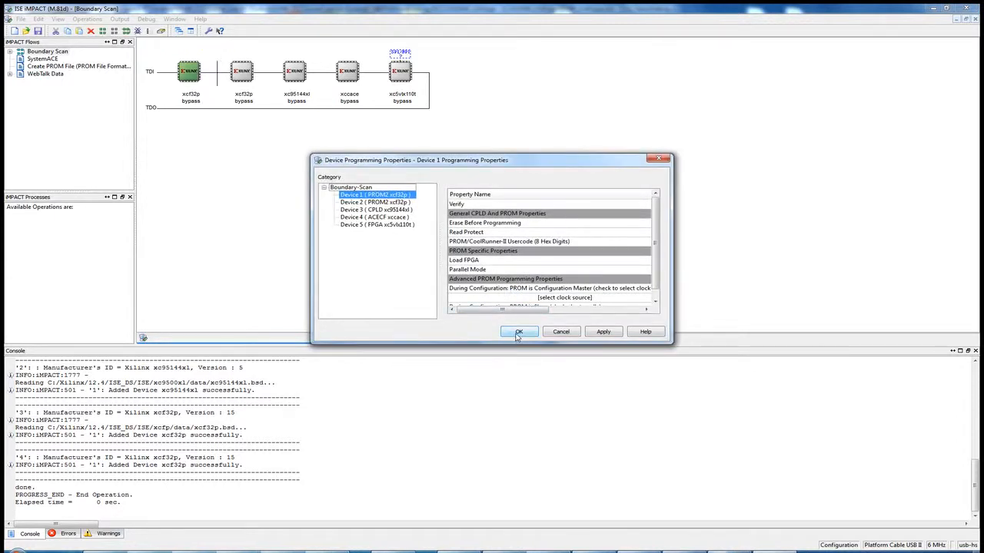
pyautogui.click(518, 331)
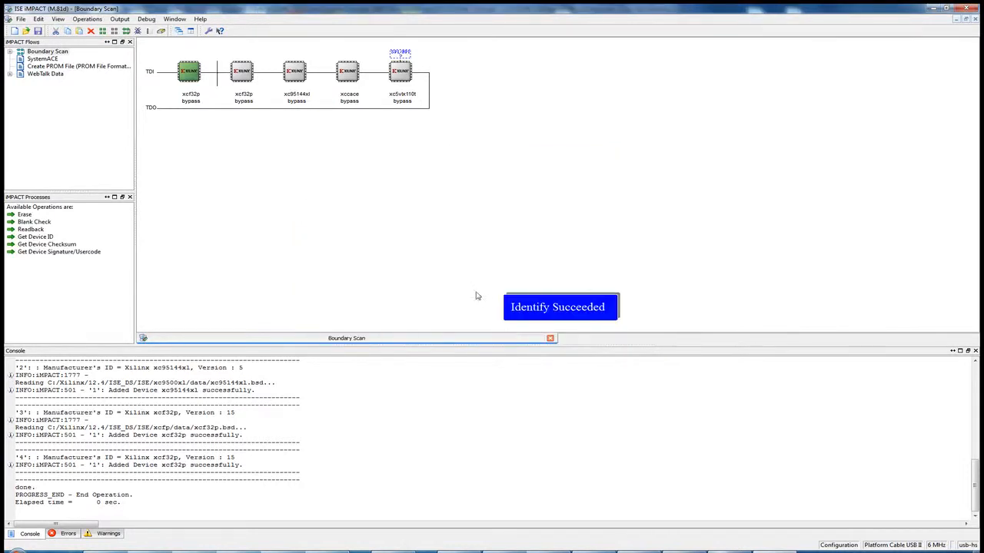
pyautogui.moveTo(400, 71)
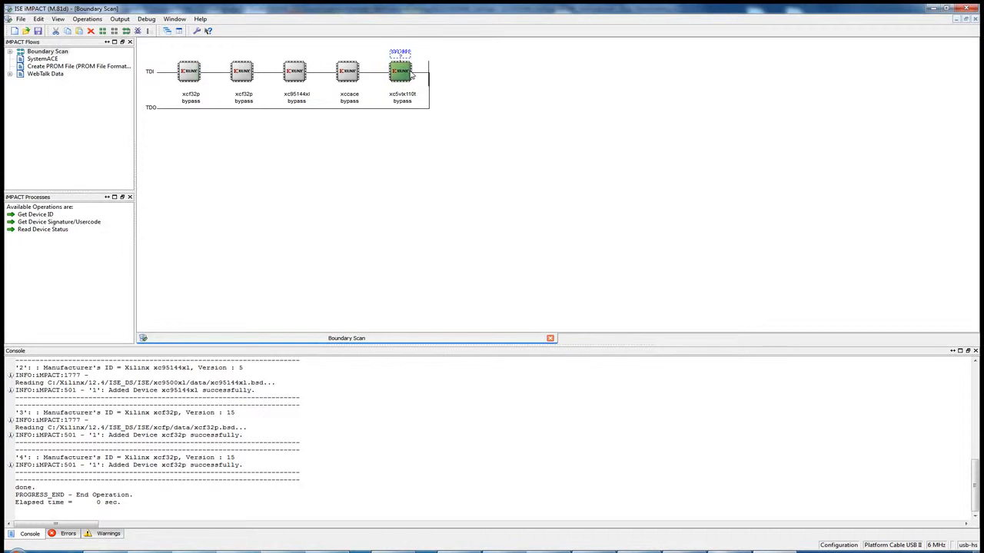
pyautogui.moveTo(402, 71)
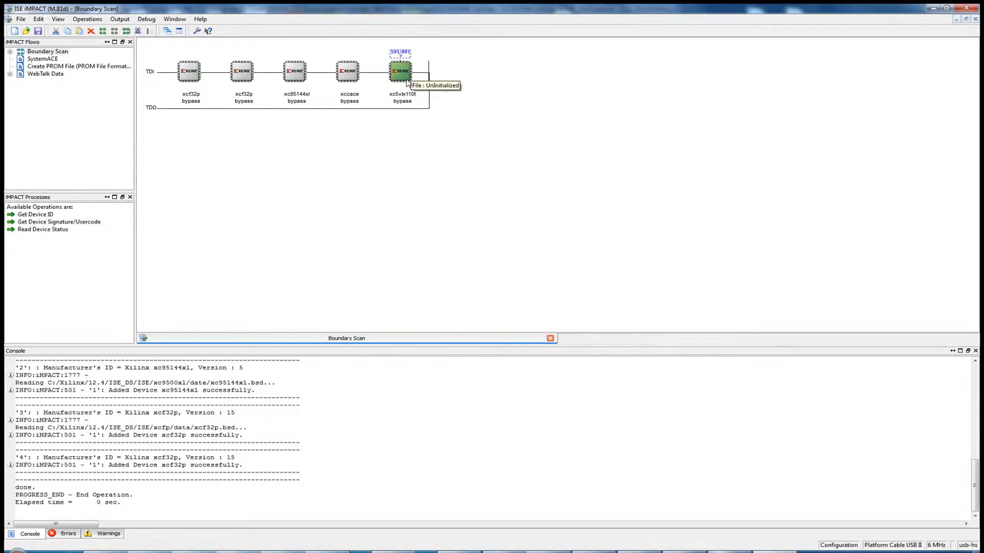
# Assign top_handshaking.bit to the xc5vlx110t and decline attaching an SPI/BPI PROM.
pyautogui.rightClick(401, 70)
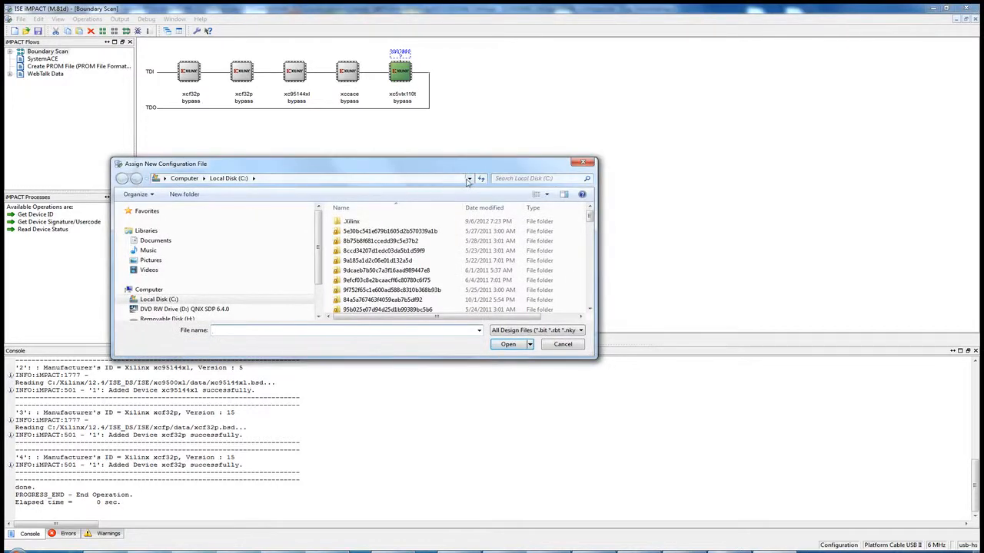
pyautogui.click(470, 178)
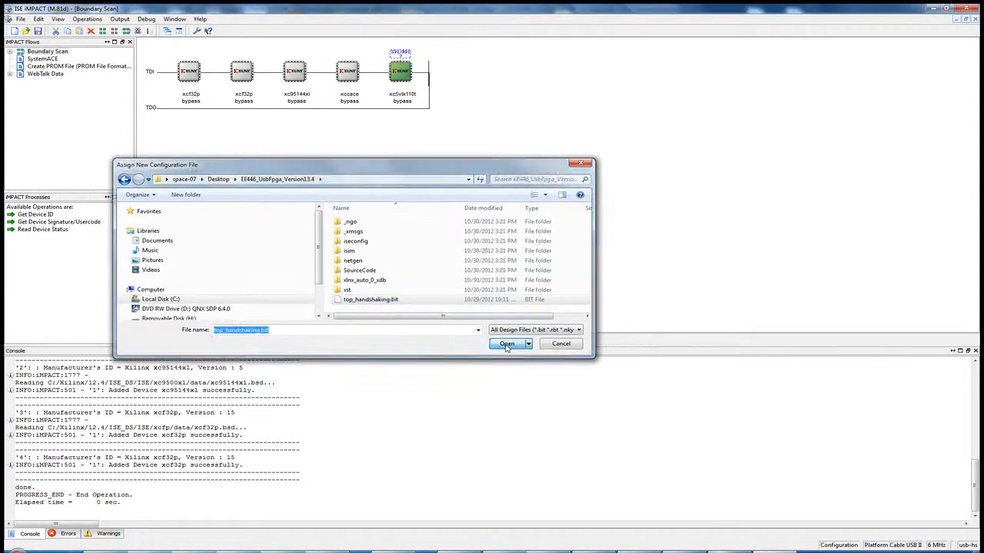
pyautogui.click(507, 343)
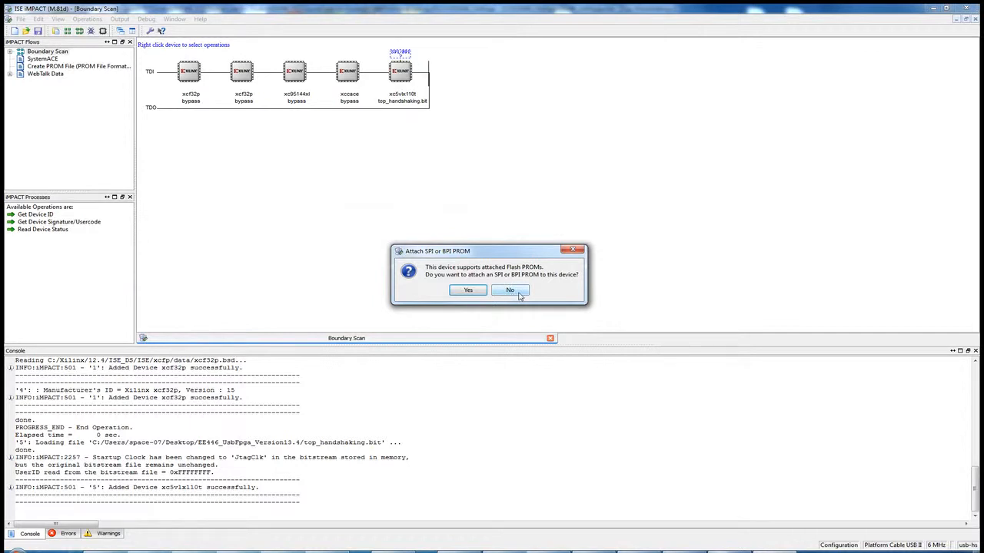
pyautogui.click(510, 290)
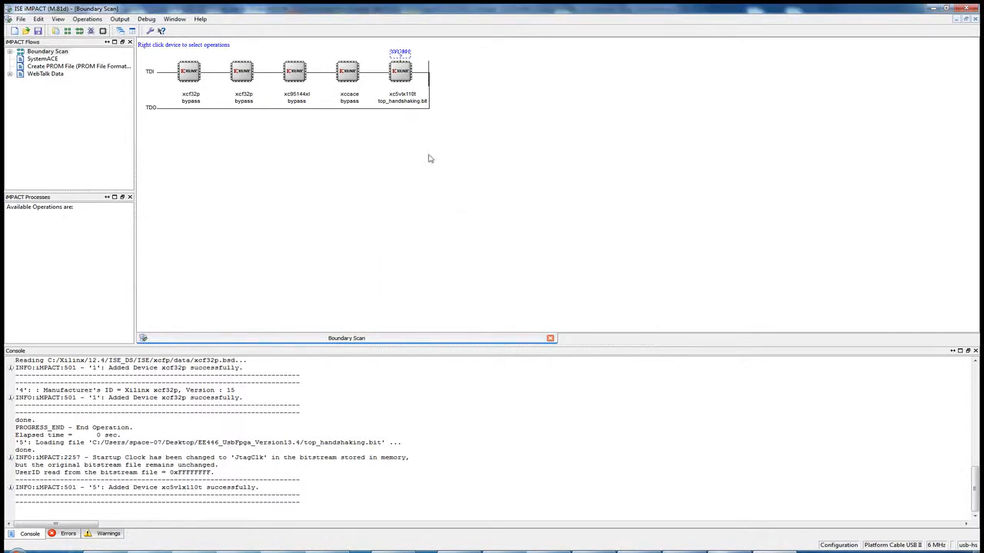
pyautogui.moveTo(401, 79)
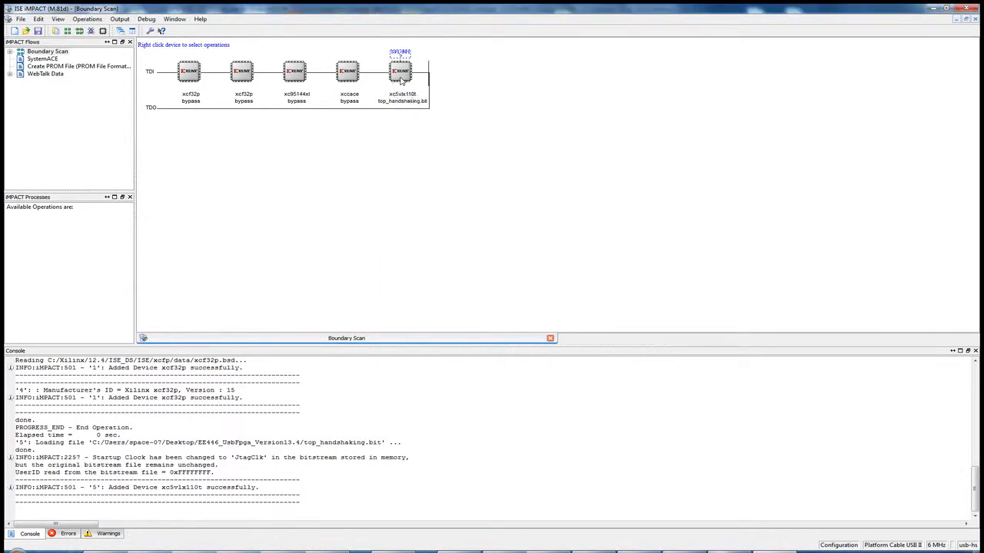
# Program the xc5vlx110t until Program Succeeded, then switch to the µVision2 window.
pyautogui.click(399, 71)
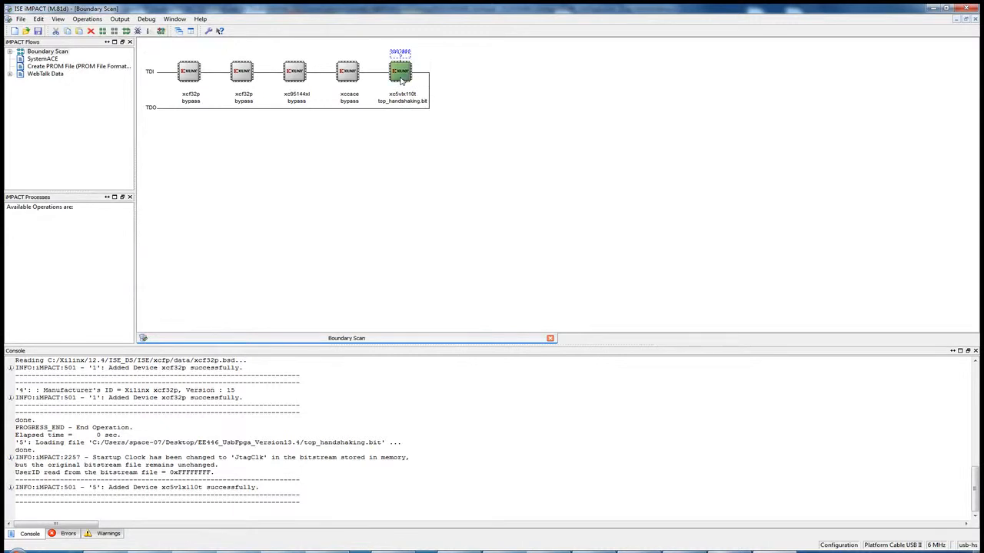
pyautogui.rightClick(400, 71)
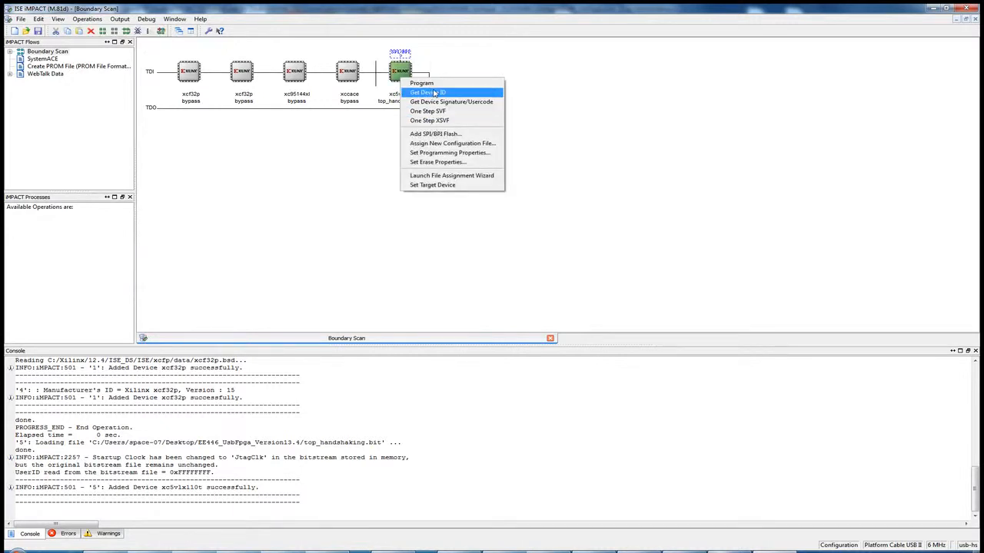
pyautogui.click(450, 152)
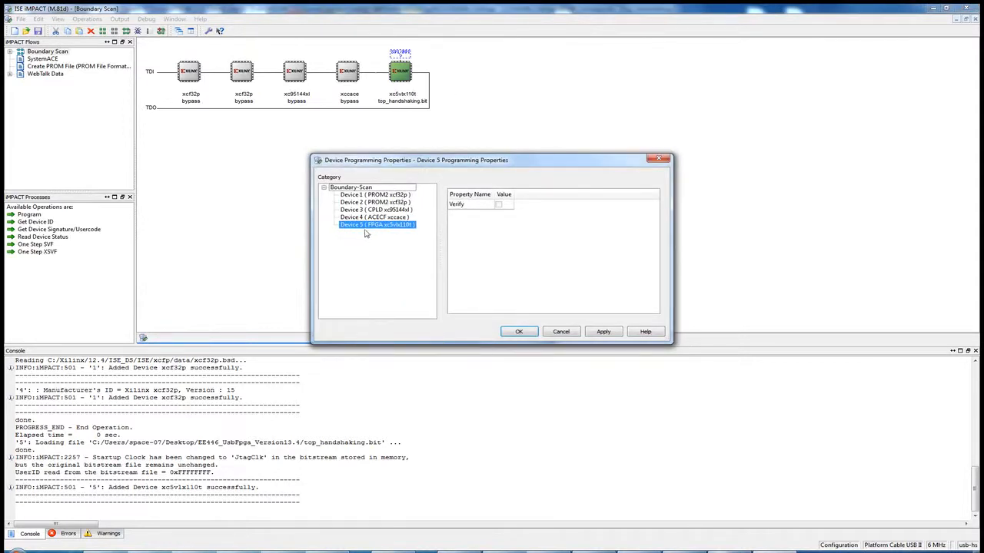
pyautogui.moveTo(398, 234)
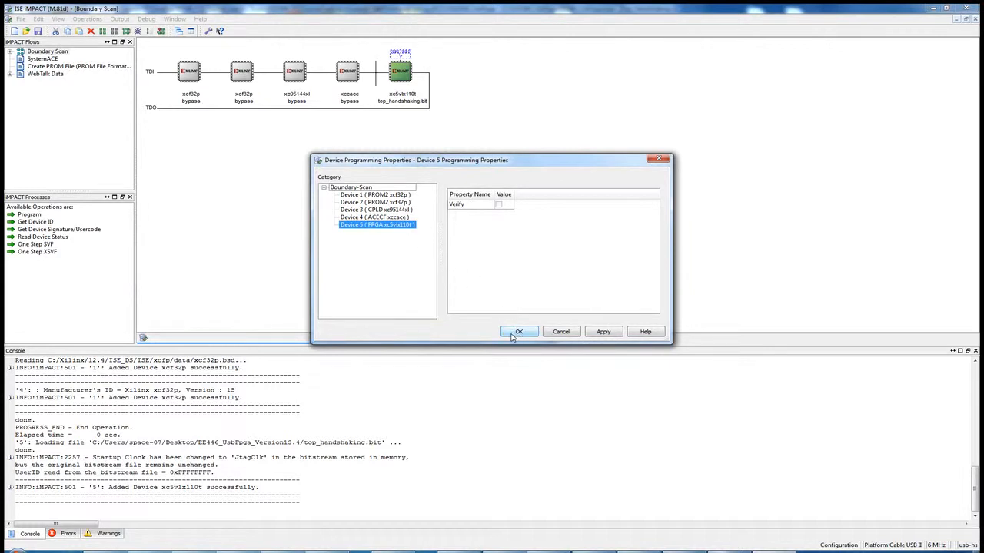
pyautogui.click(518, 331)
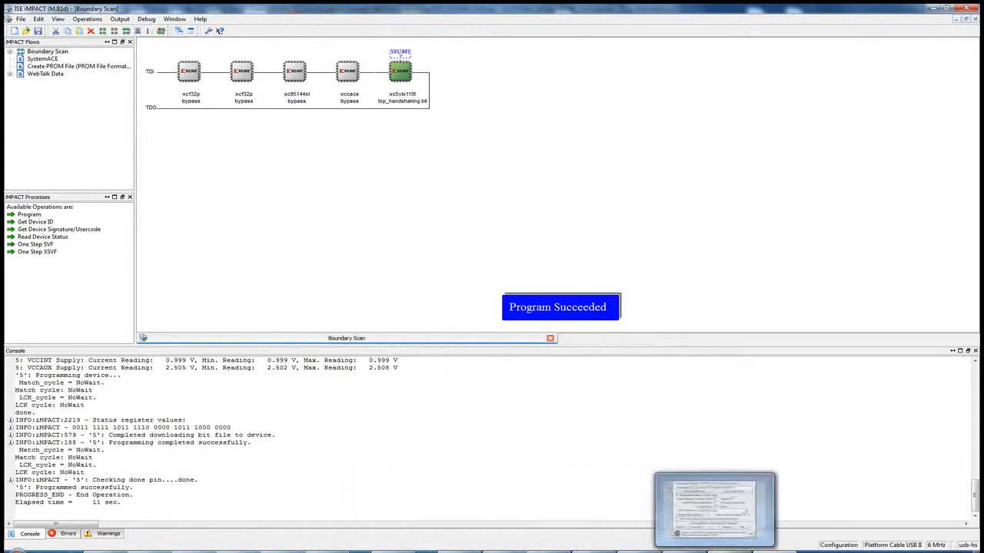
pyautogui.click(714, 509)
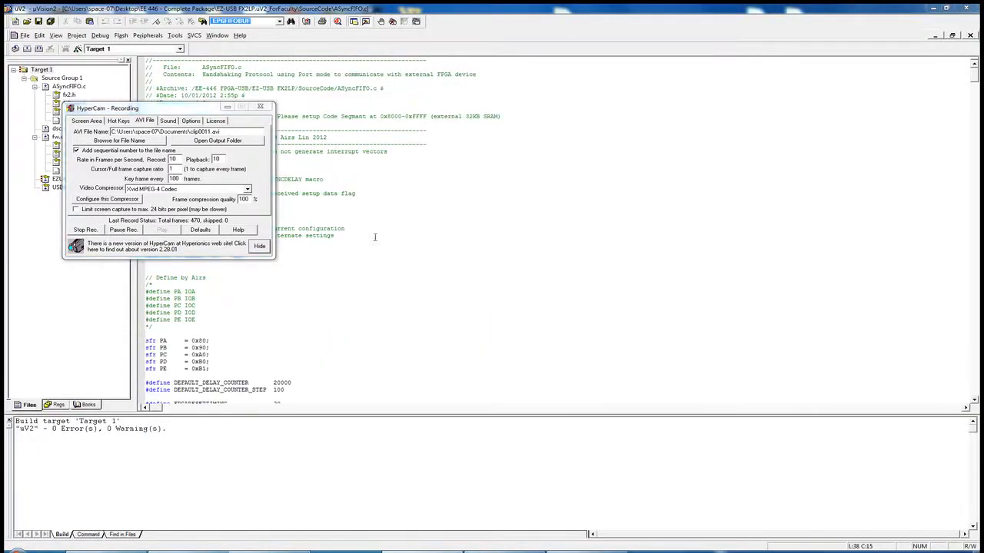
pyautogui.click(260, 246)
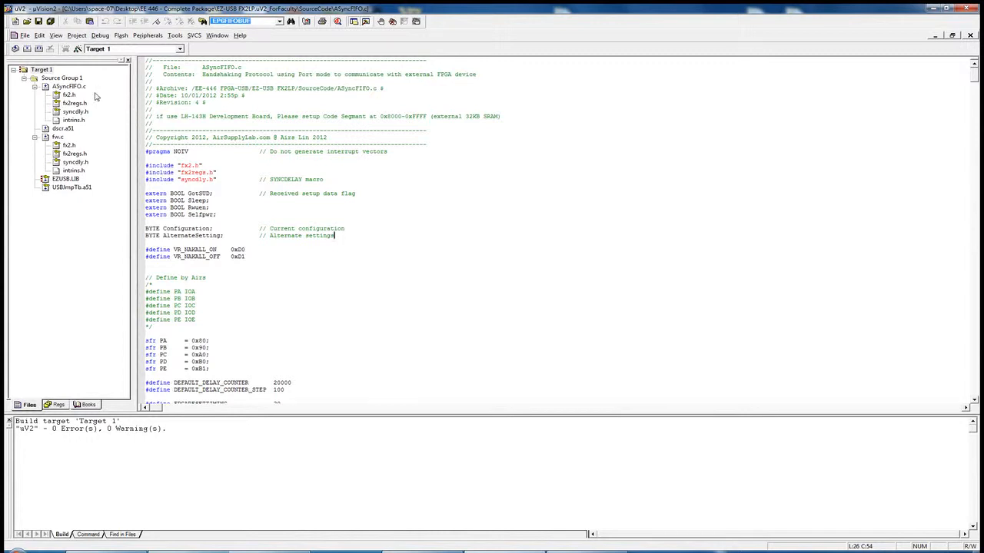
pyautogui.click(42, 69)
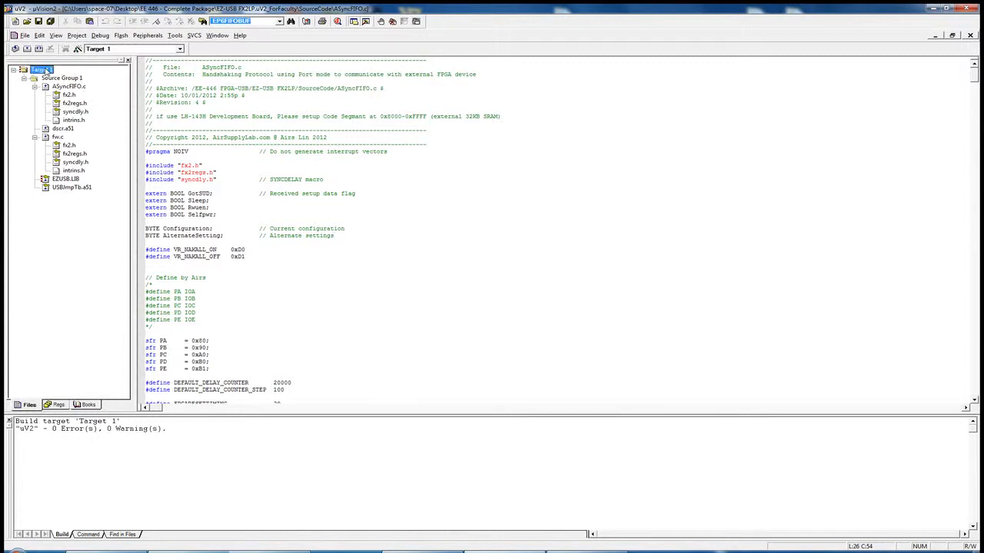
pyautogui.rightClick(39, 69)
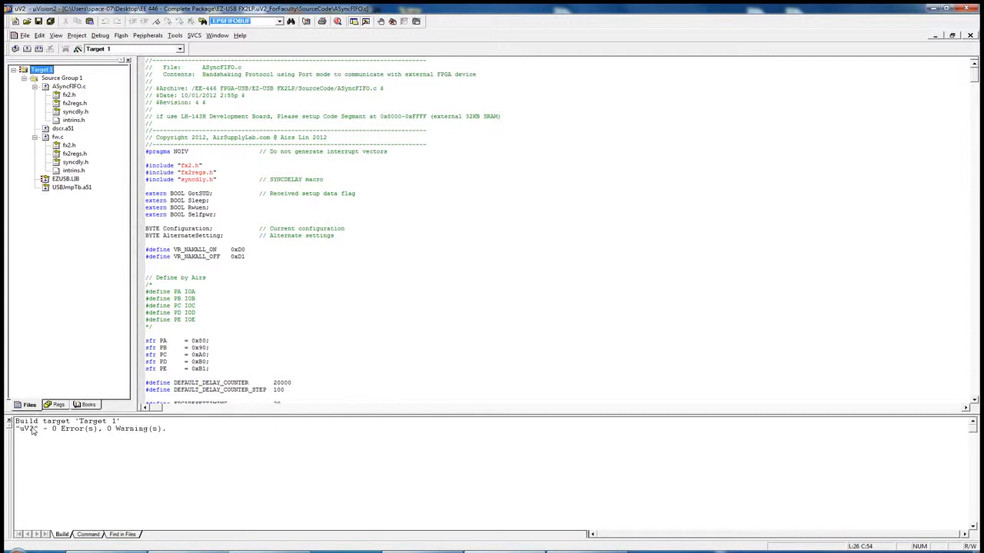
pyautogui.moveTo(150, 438)
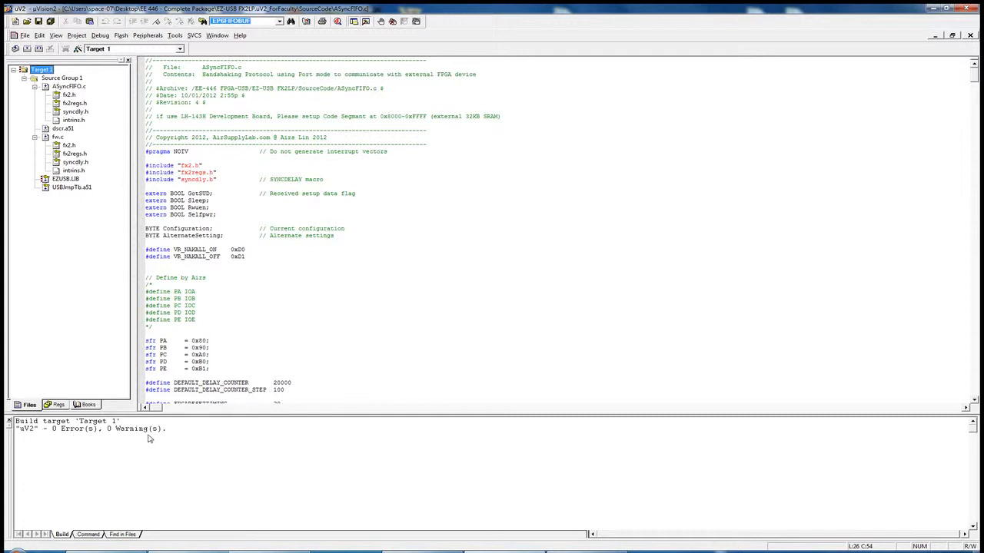
pyautogui.moveTo(482, 546)
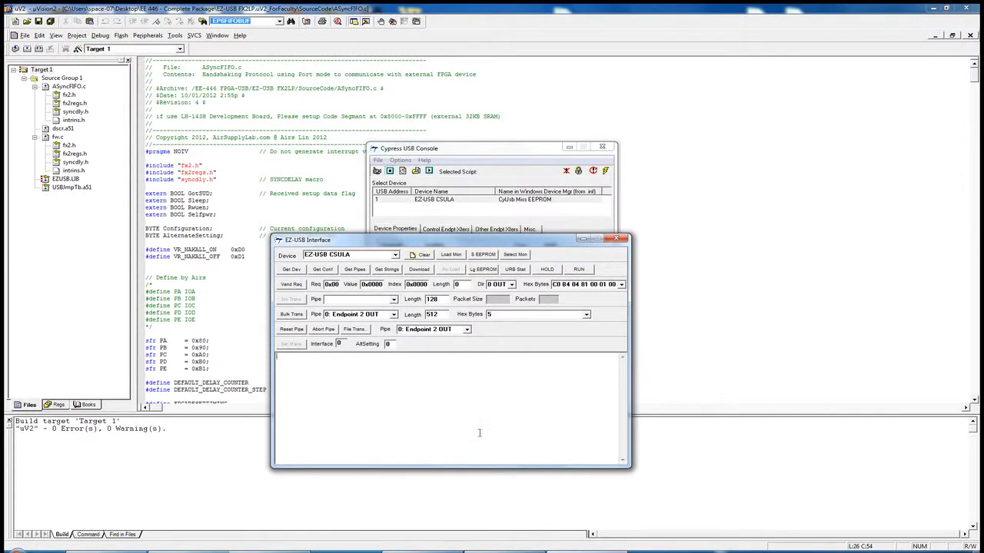
pyautogui.moveTo(409, 263)
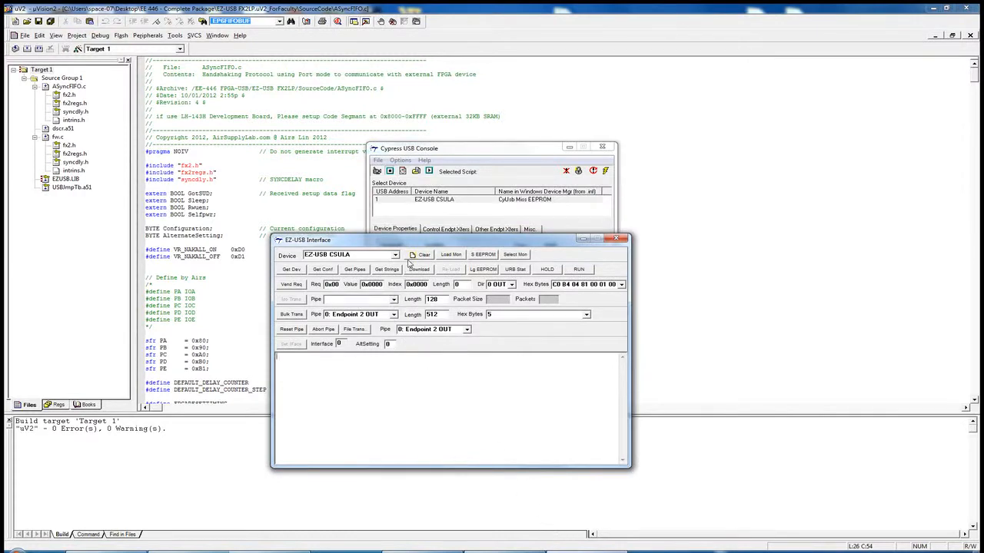
# Download uV2.hex to the EZ-USB CSULA device from the EZ-USB Interface window.
pyautogui.click(419, 269)
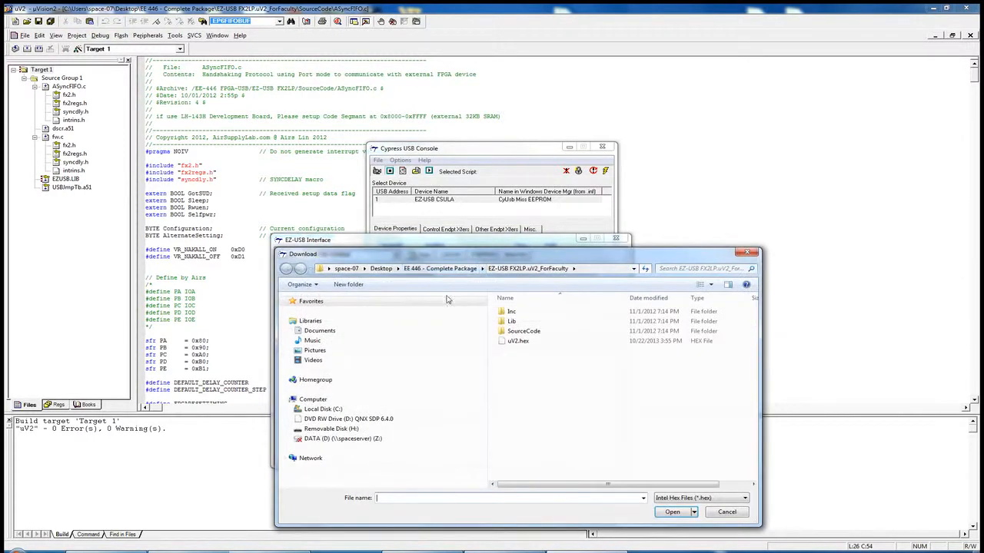
pyautogui.click(518, 340)
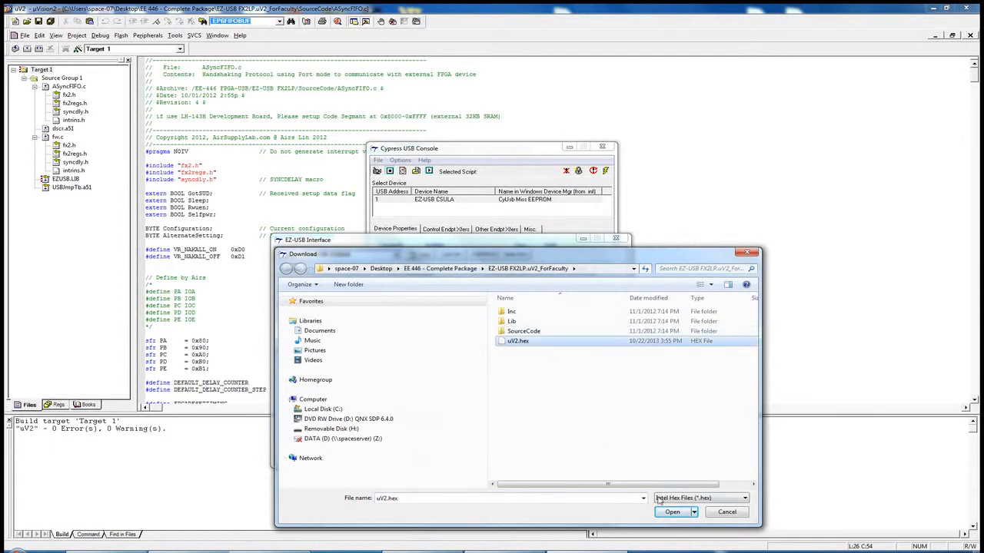
pyautogui.click(672, 512)
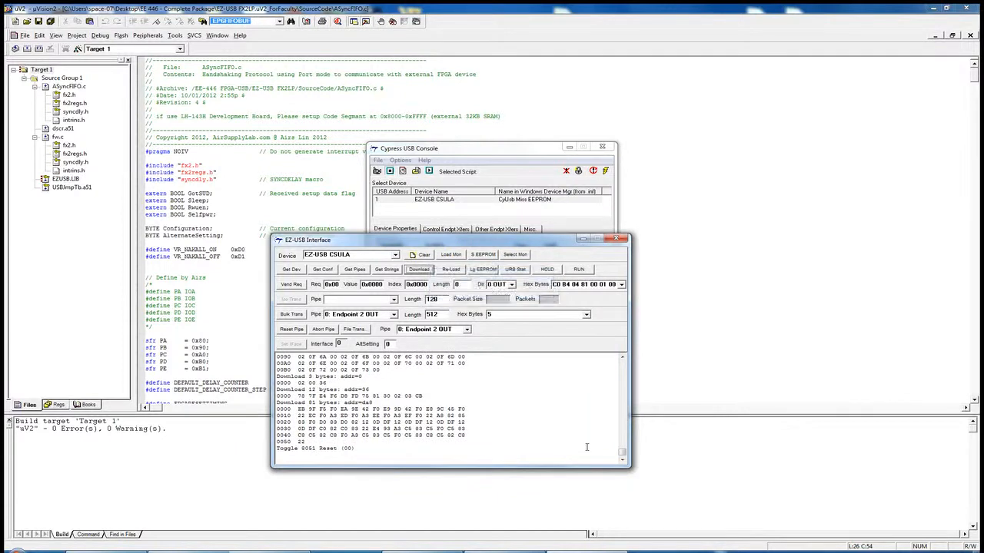
pyautogui.moveTo(557, 390)
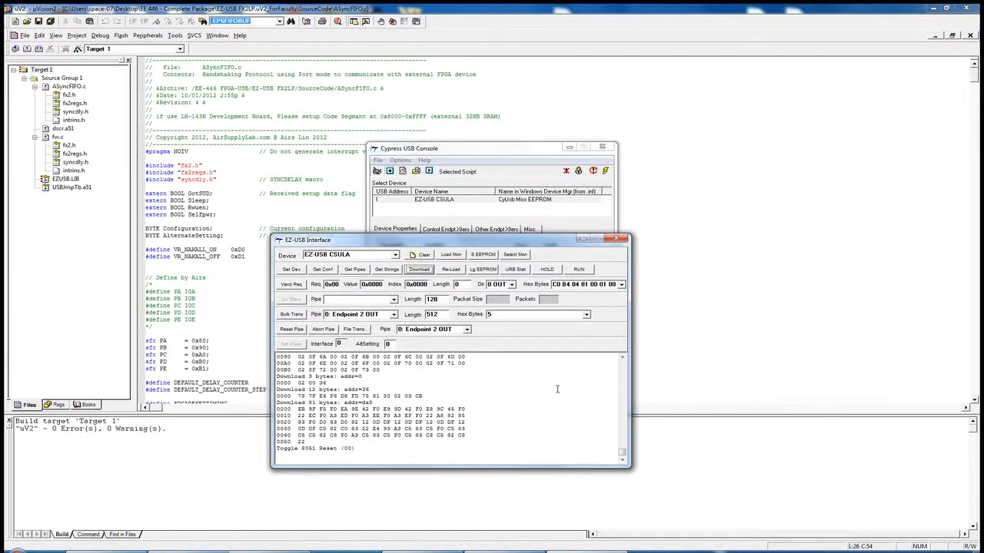
pyautogui.moveTo(584, 219)
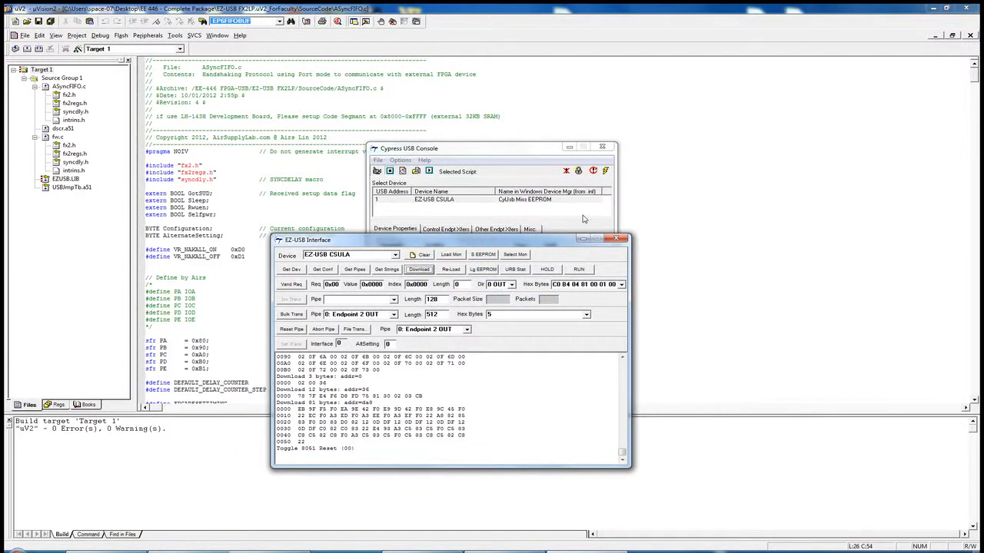
pyautogui.moveTo(582, 240)
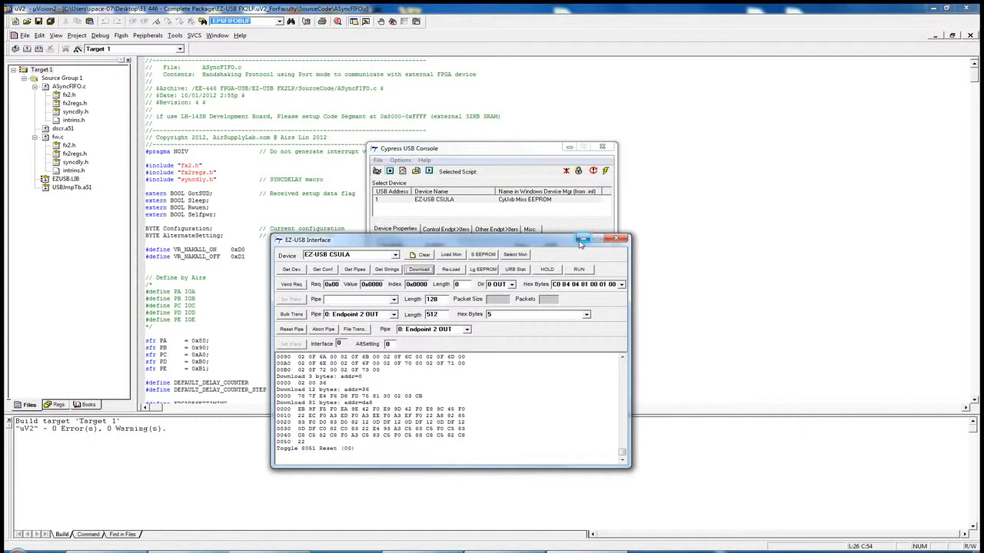
pyautogui.moveTo(583, 239)
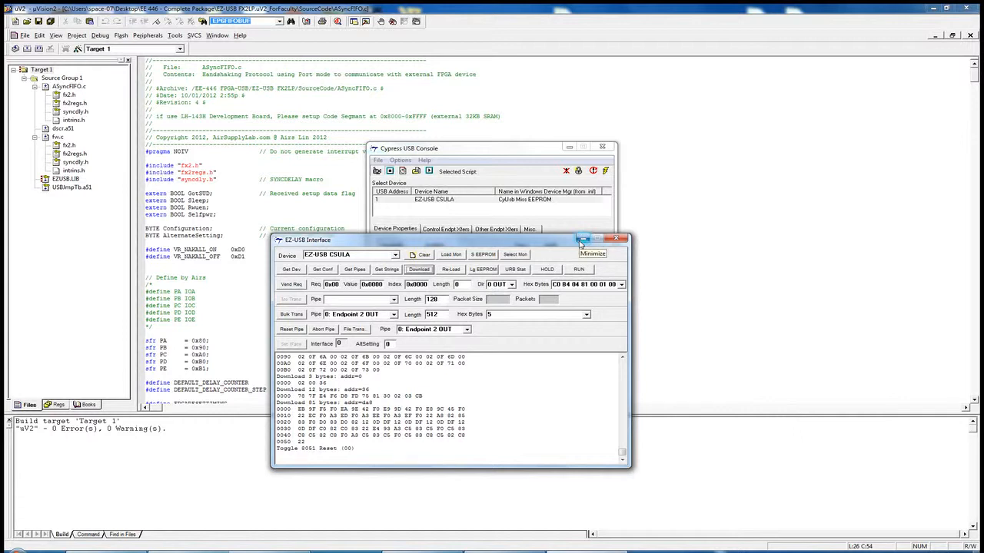
pyautogui.moveTo(583, 239)
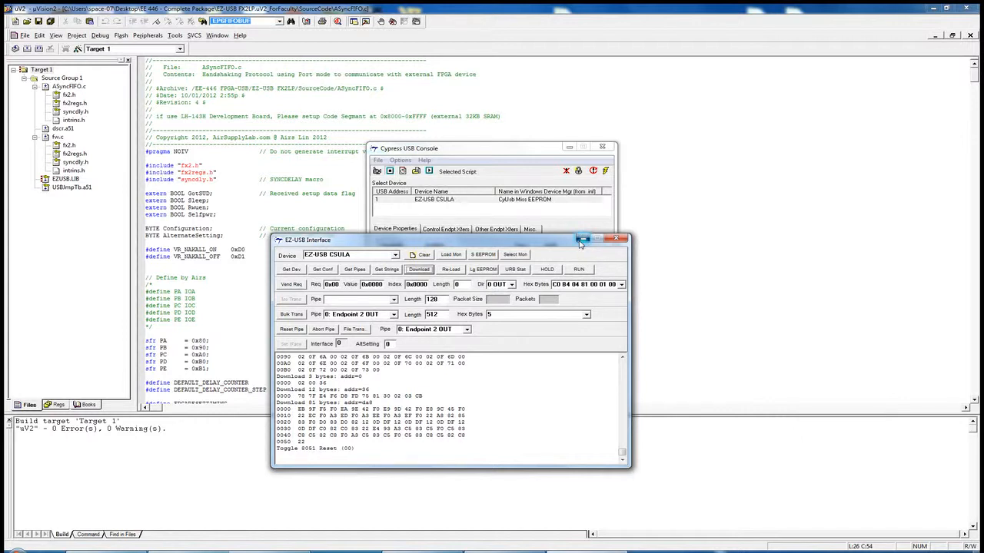